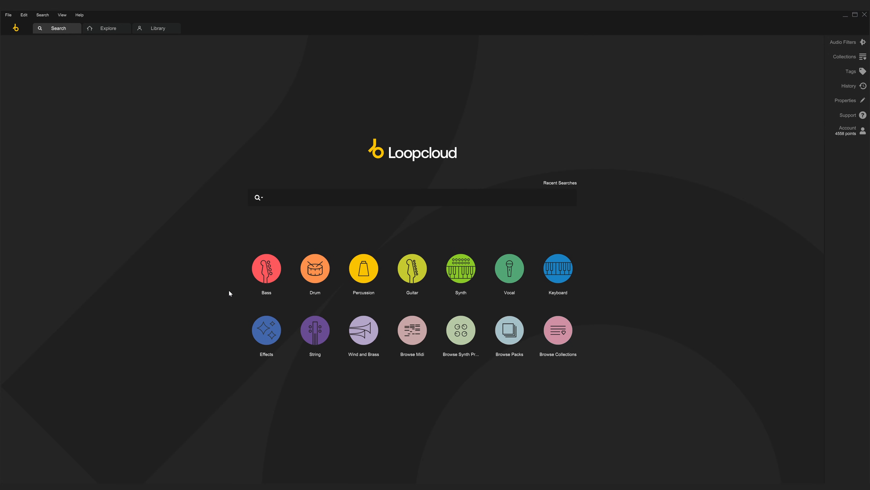
Open the File menu listing account, sample-adding and session commands
{"action": "left_click", "coordinate": [9, 15]}
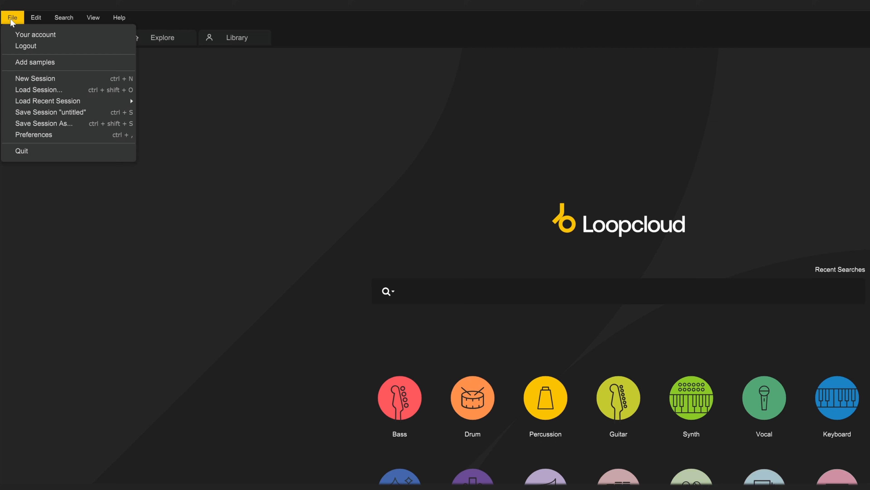
{"action": "mouse_move", "coordinate": [44, 62]}
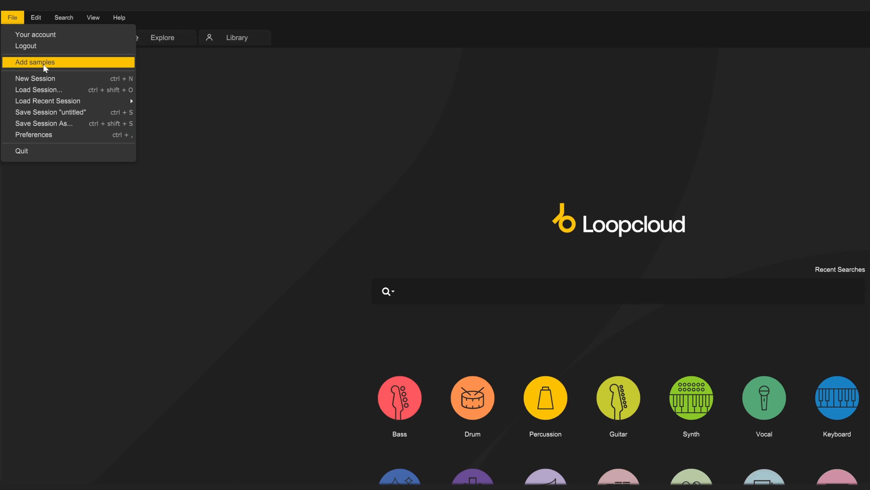
Choose Add samples and select the R1_ATTITUDE folder for the library
{"action": "left_click", "coordinate": [34, 62]}
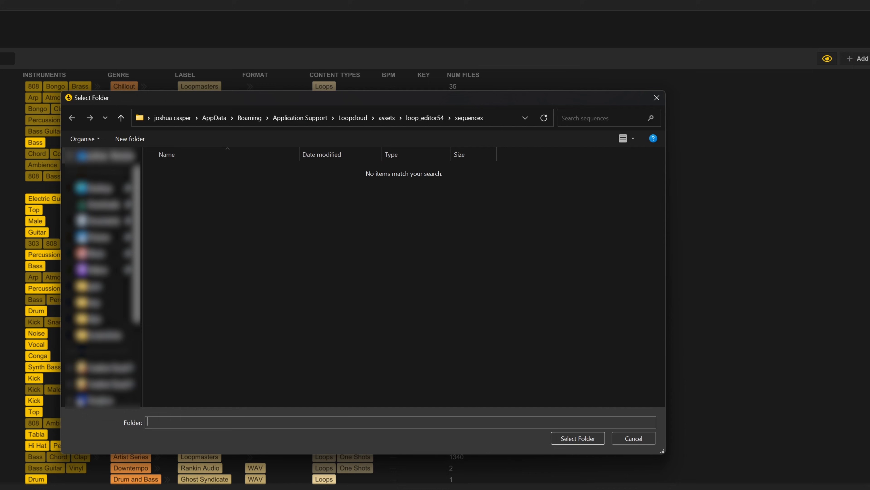
{"action": "left_click", "coordinate": [633, 438]}
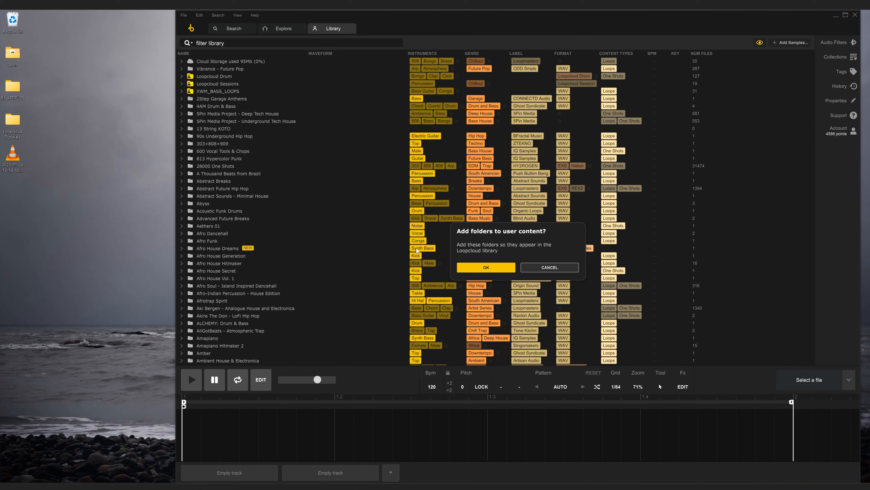
{"action": "mouse_move", "coordinate": [532, 243]}
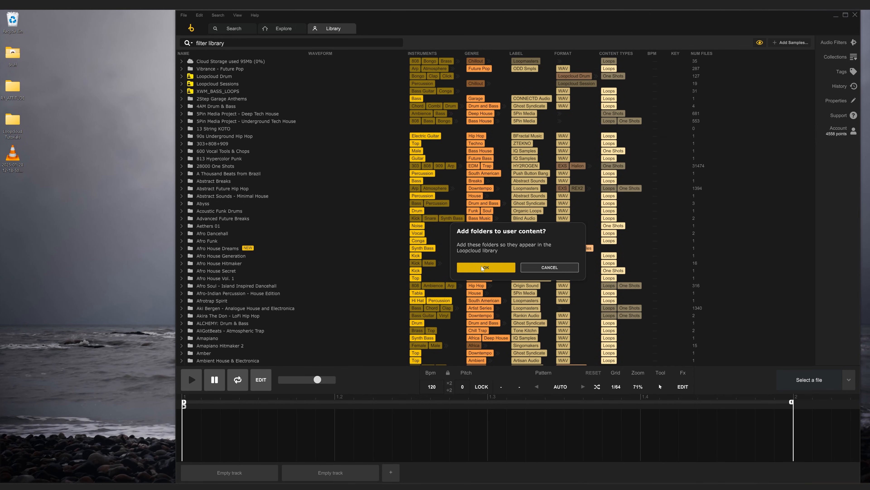
Confirm adding the folders so R1_ATTITUDE appears auto-tagged, marked NEW, with 49 files
{"action": "left_click", "coordinate": [485, 267]}
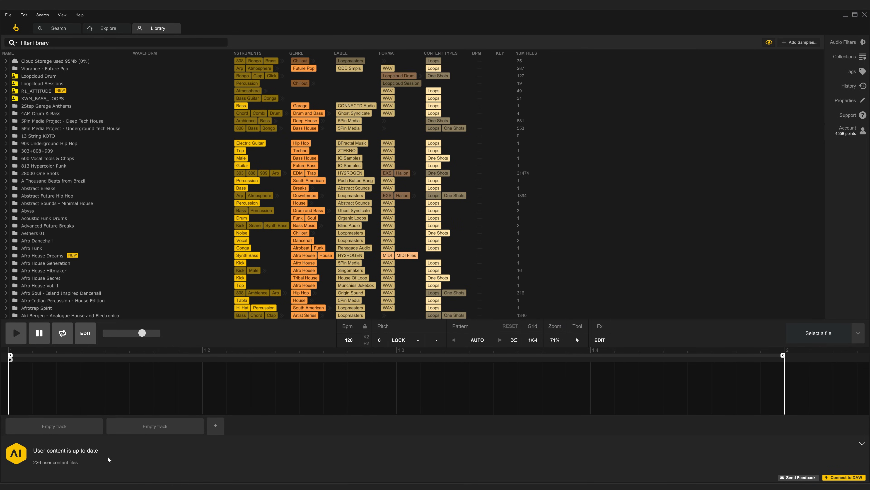
{"action": "scroll", "scroll_direction": "down", "scroll_amount": 3}
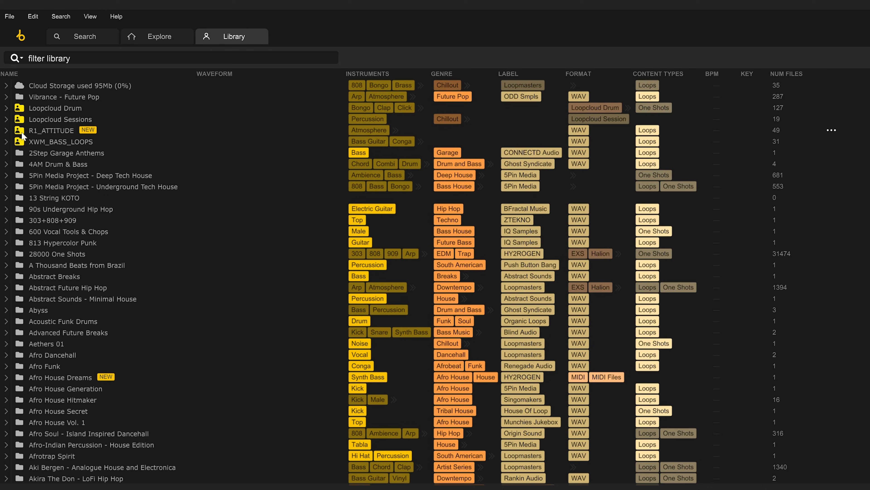
{"action": "mouse_move", "coordinate": [86, 133]}
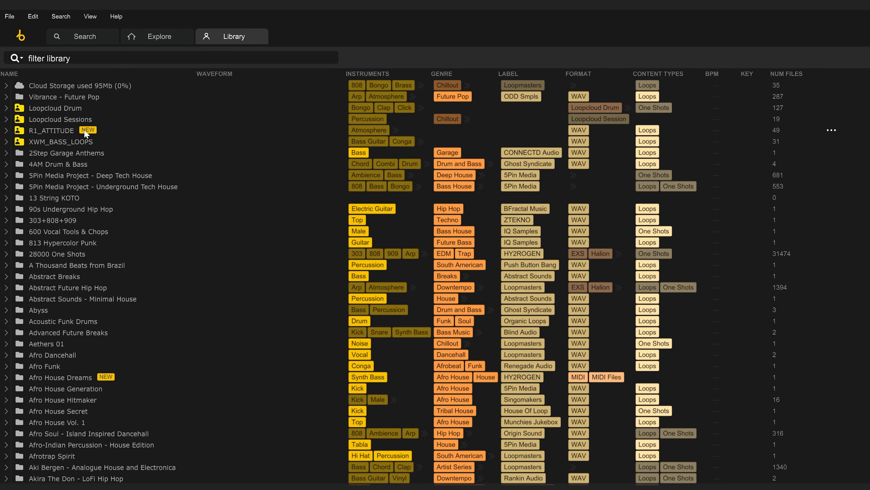
{"action": "mouse_move", "coordinate": [25, 132]}
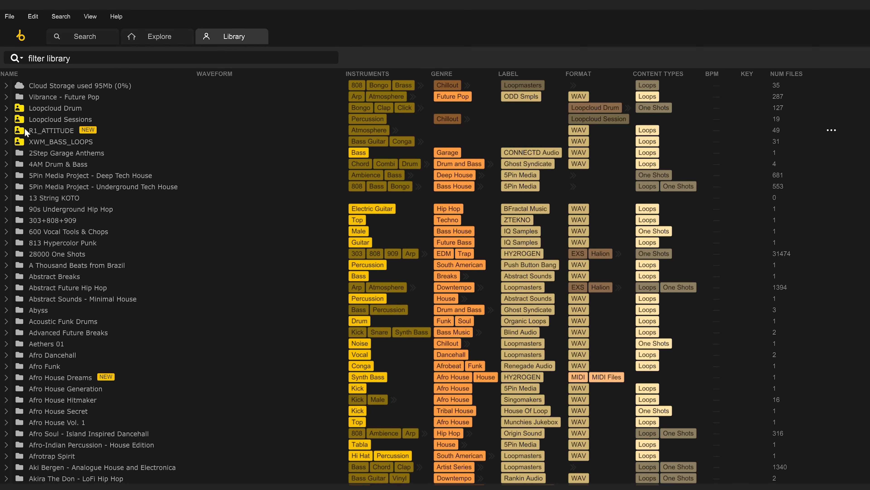
Expand R1_ATTITUDE to reveal its subfolders and the 110 BPM D minor loops
{"action": "left_click", "coordinate": [6, 130]}
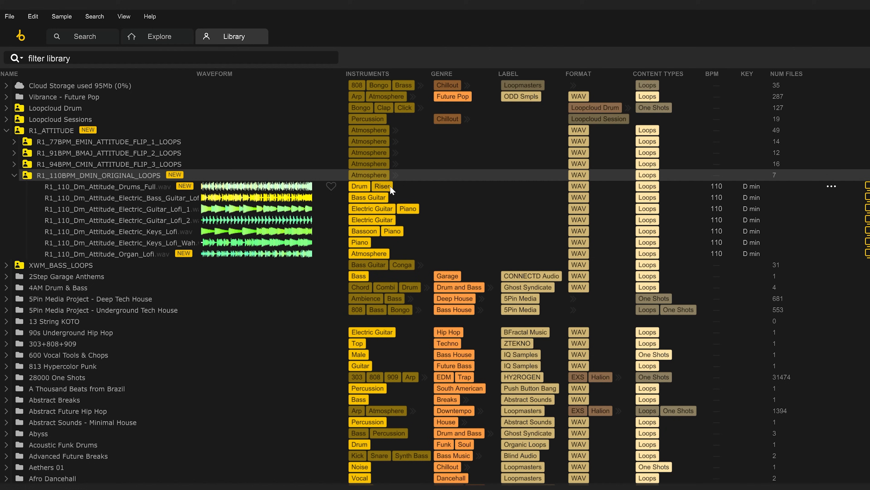
{"action": "mouse_move", "coordinate": [743, 240]}
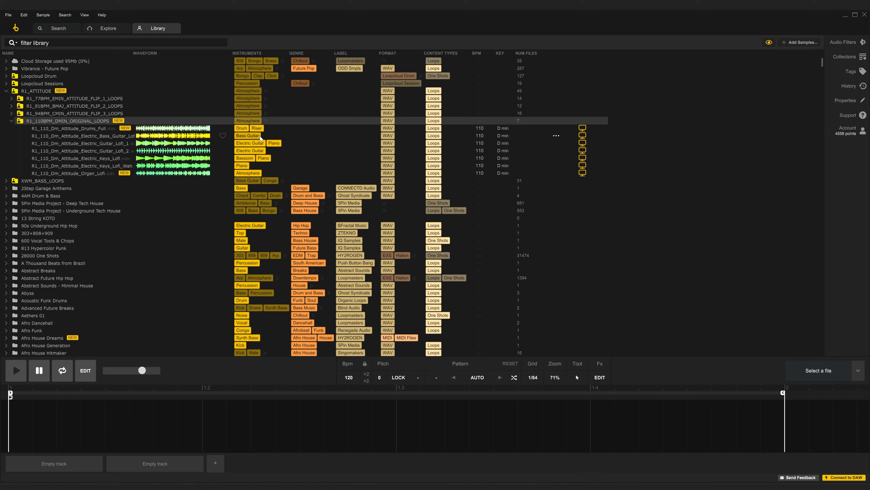
{"action": "left_click", "coordinate": [846, 101]}
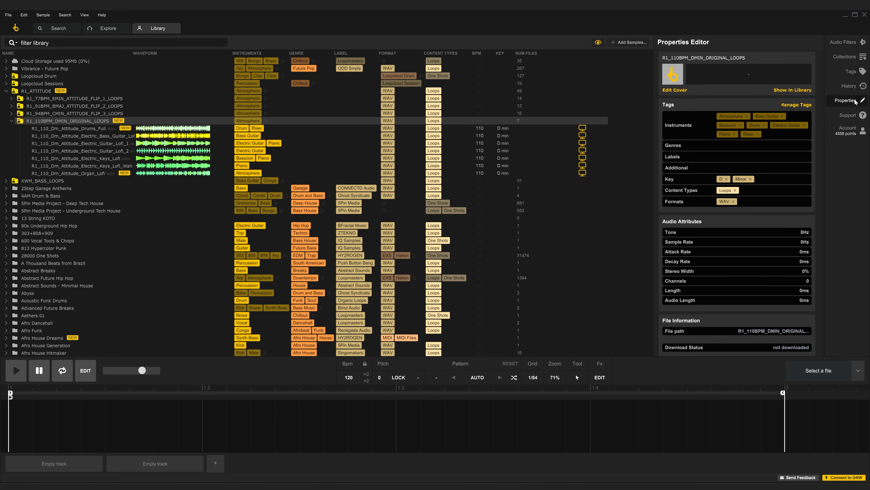
{"action": "left_click", "coordinate": [846, 101]}
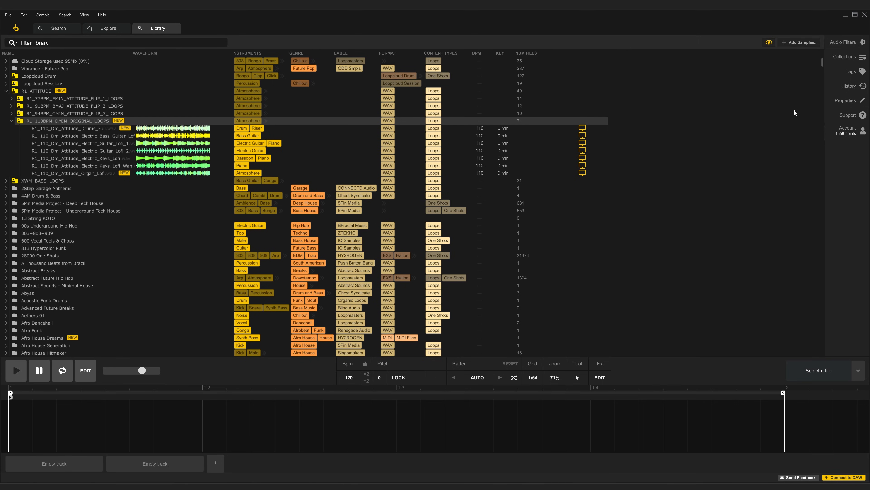